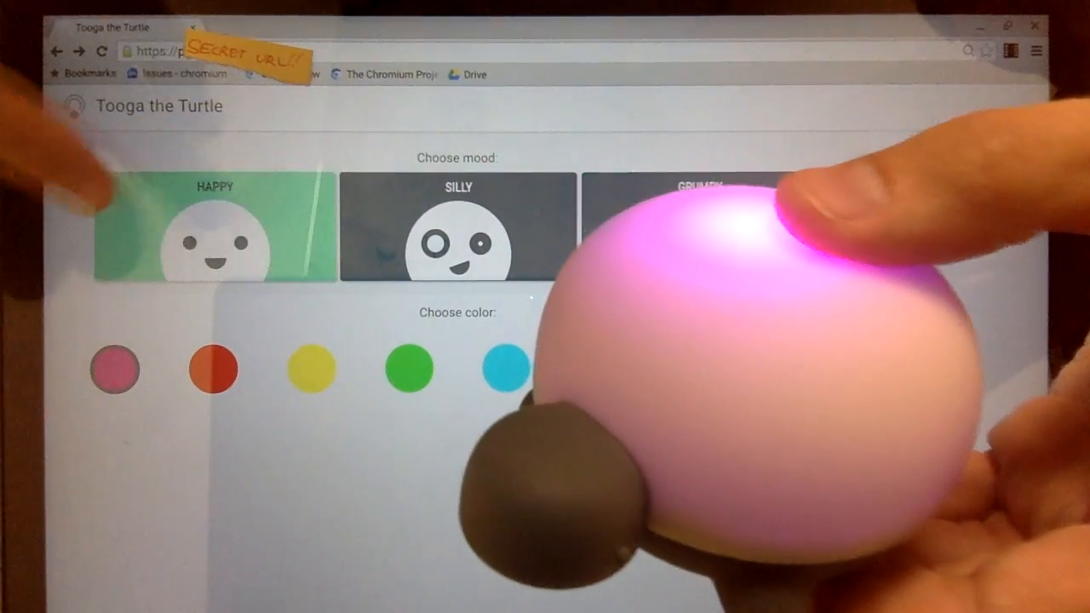
Switch the turtle's light colour from pink to green via the green color circle
click(409, 368)
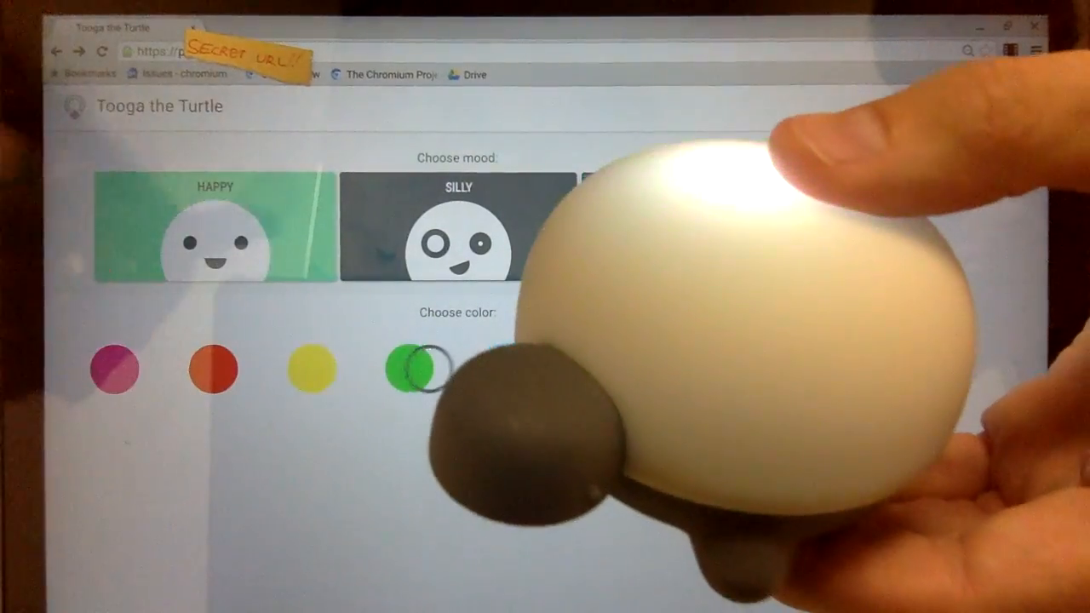